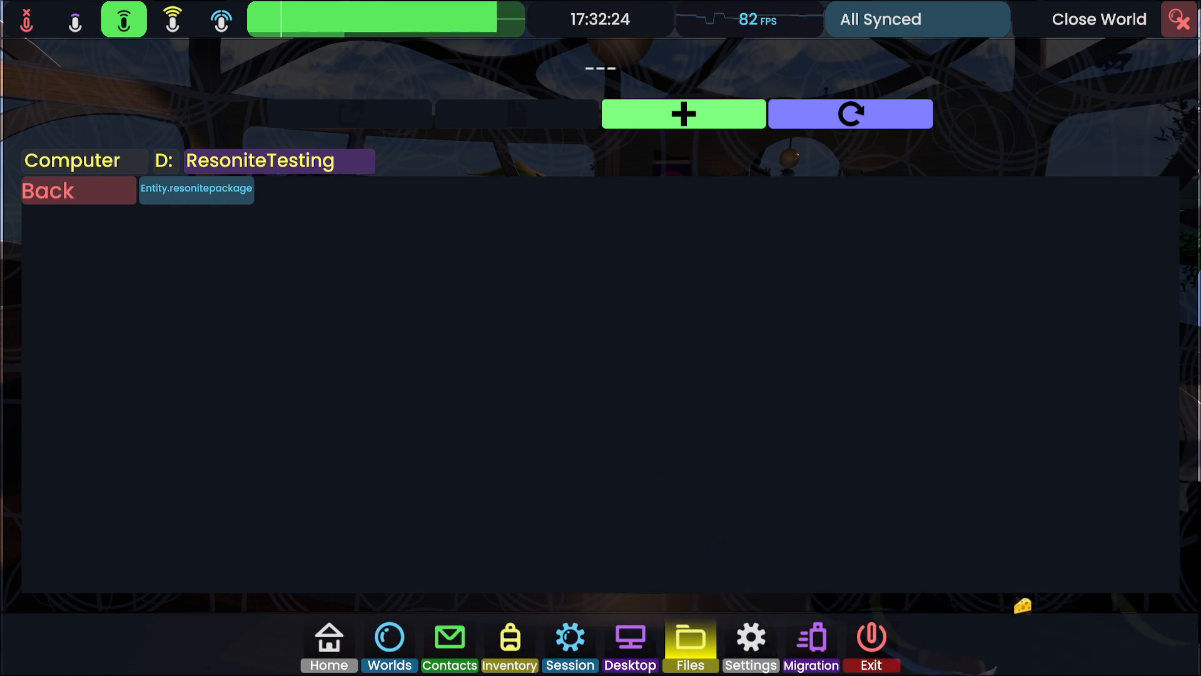
mouse_move(644, 335)
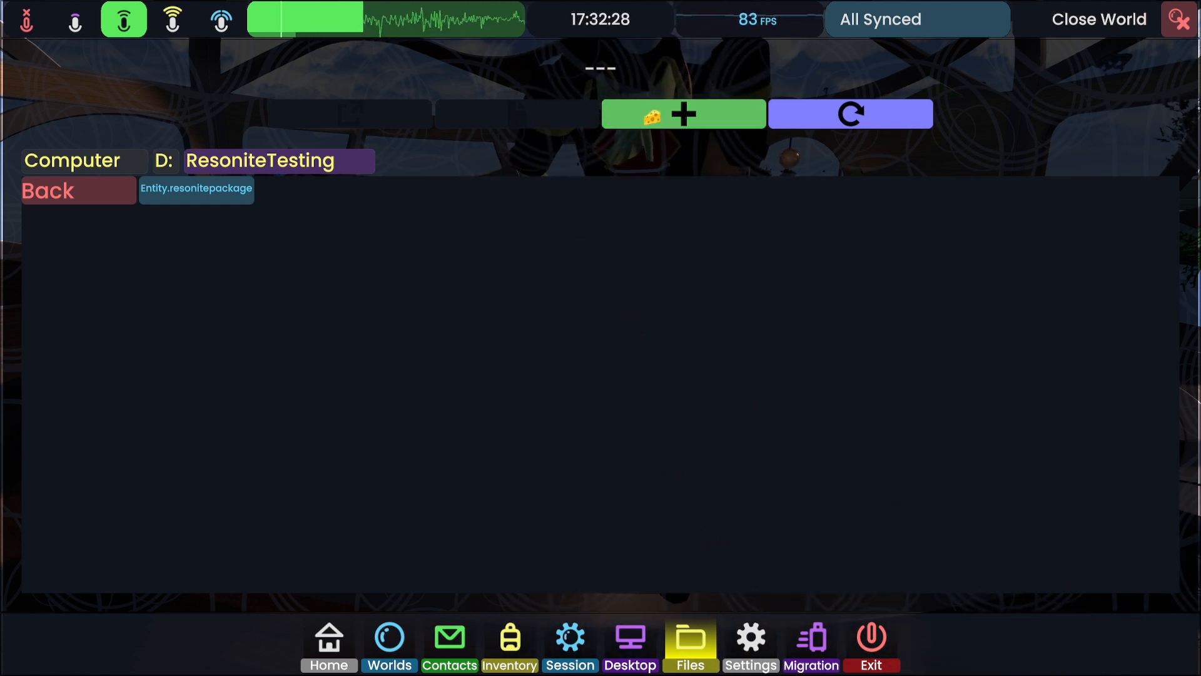
- Open the avatar's export dialog and choose Resonite Package format for Entity2.ResonitePackage
click(196, 189)
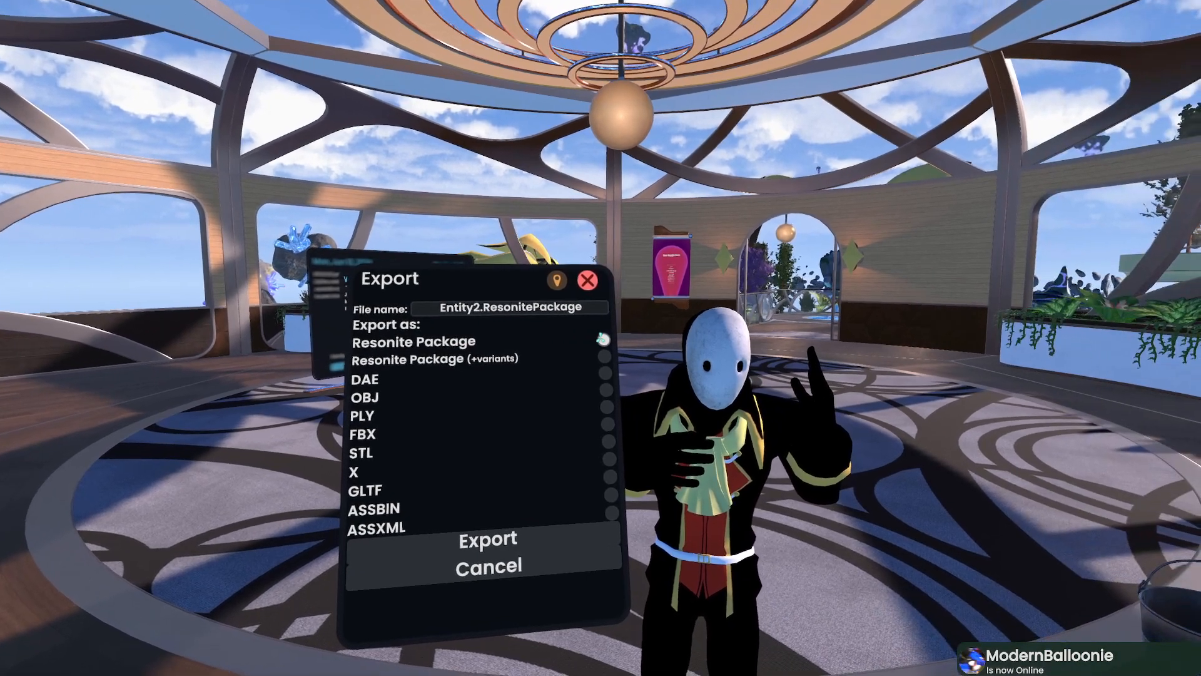
click(601, 339)
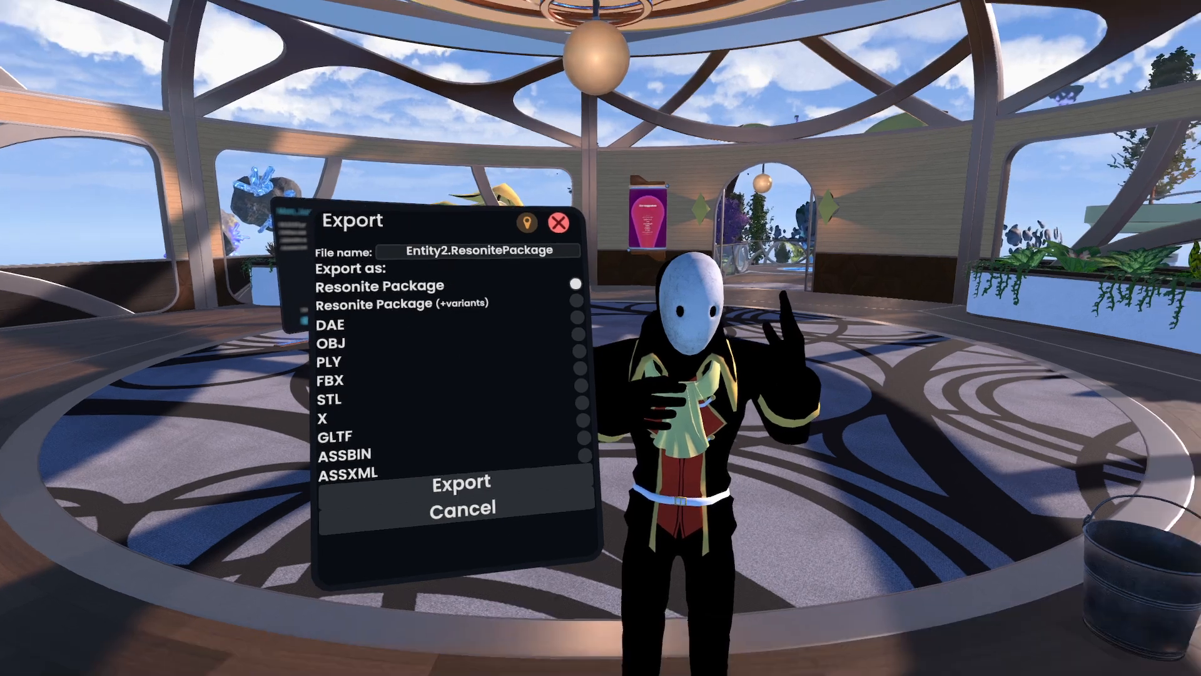
click(460, 483)
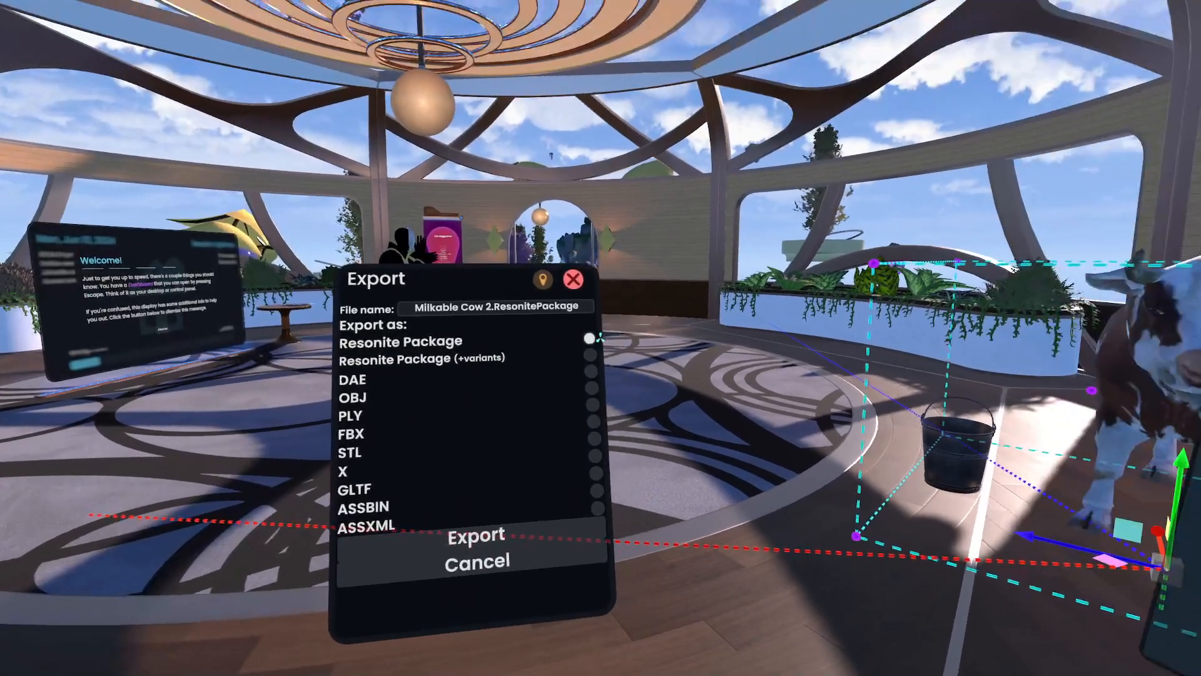
click(475, 534)
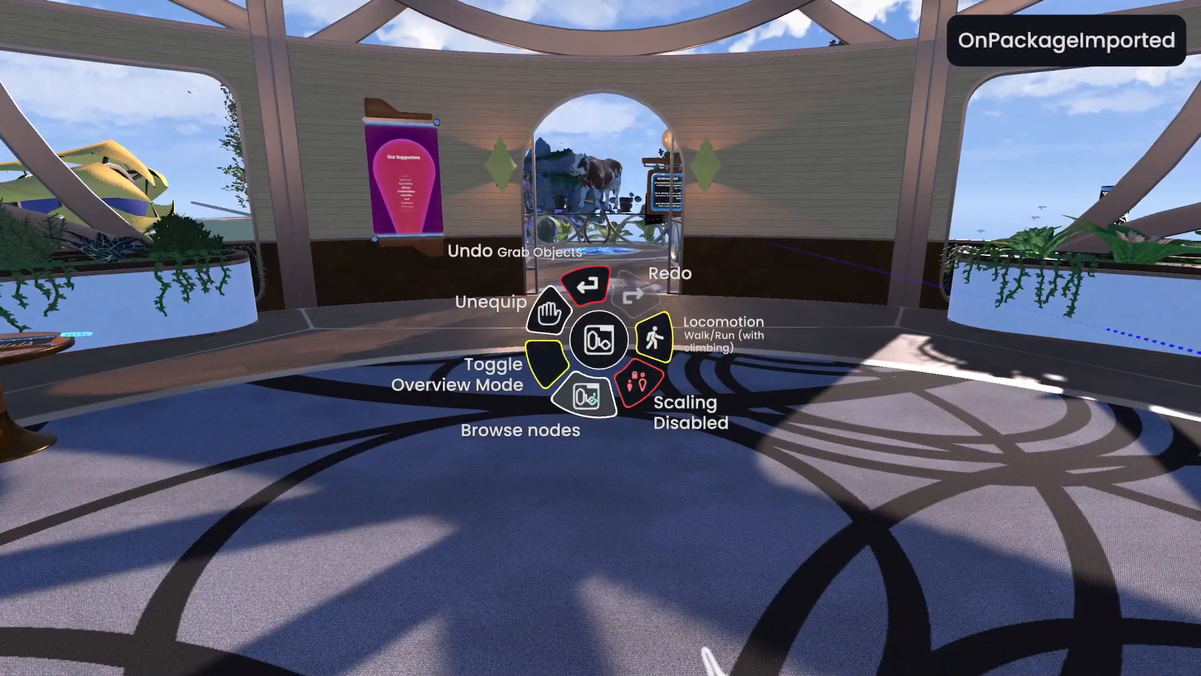
- Browse the node list to find the OnPackageImported node for the box
click(587, 398)
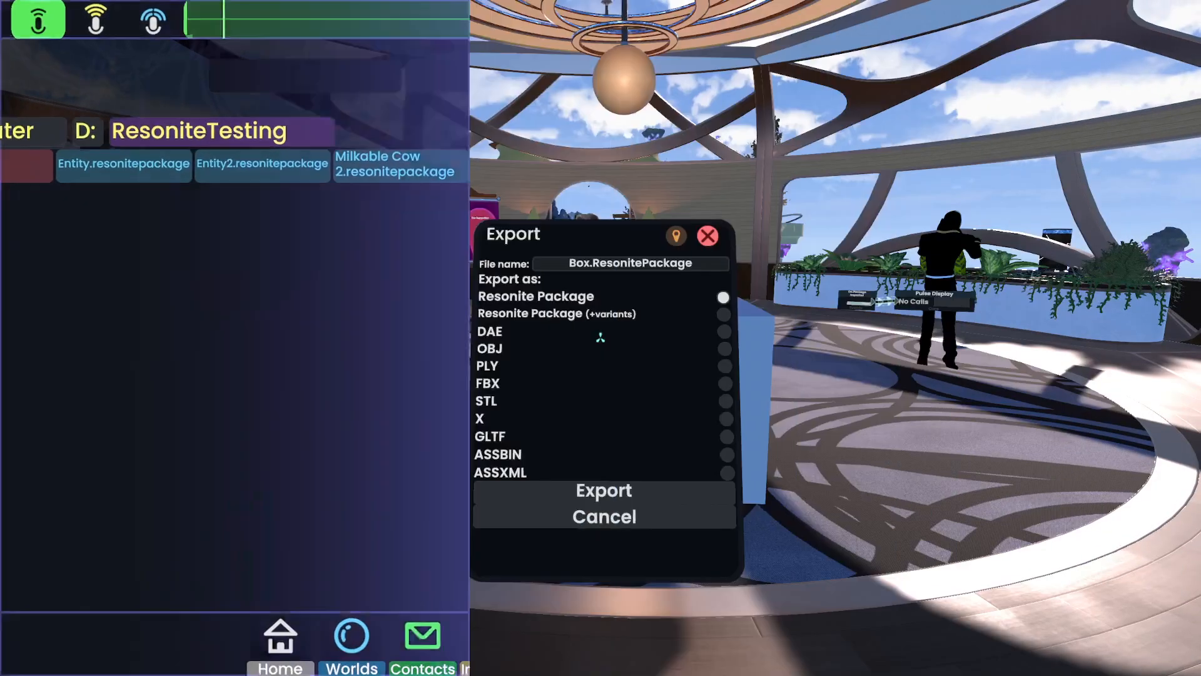
- Export the box and its node as Box.ResonitePackage
click(603, 491)
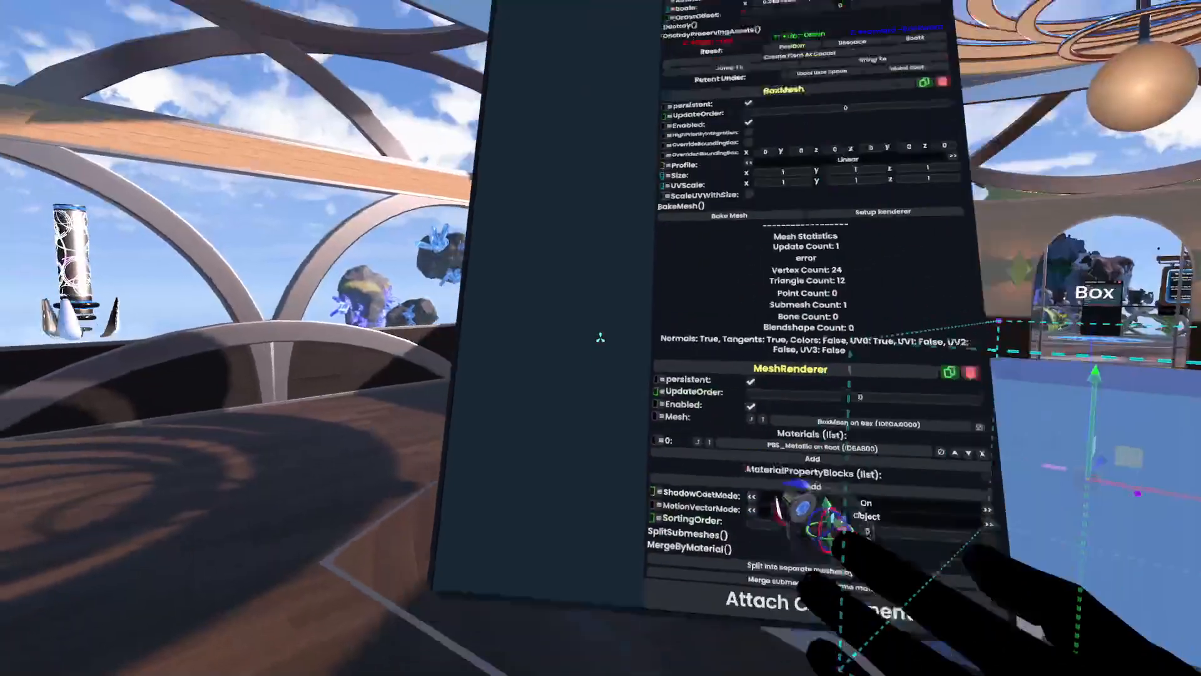
- Attach a SimpleAvatarProtection component from the Avatar category to the box
click(789, 600)
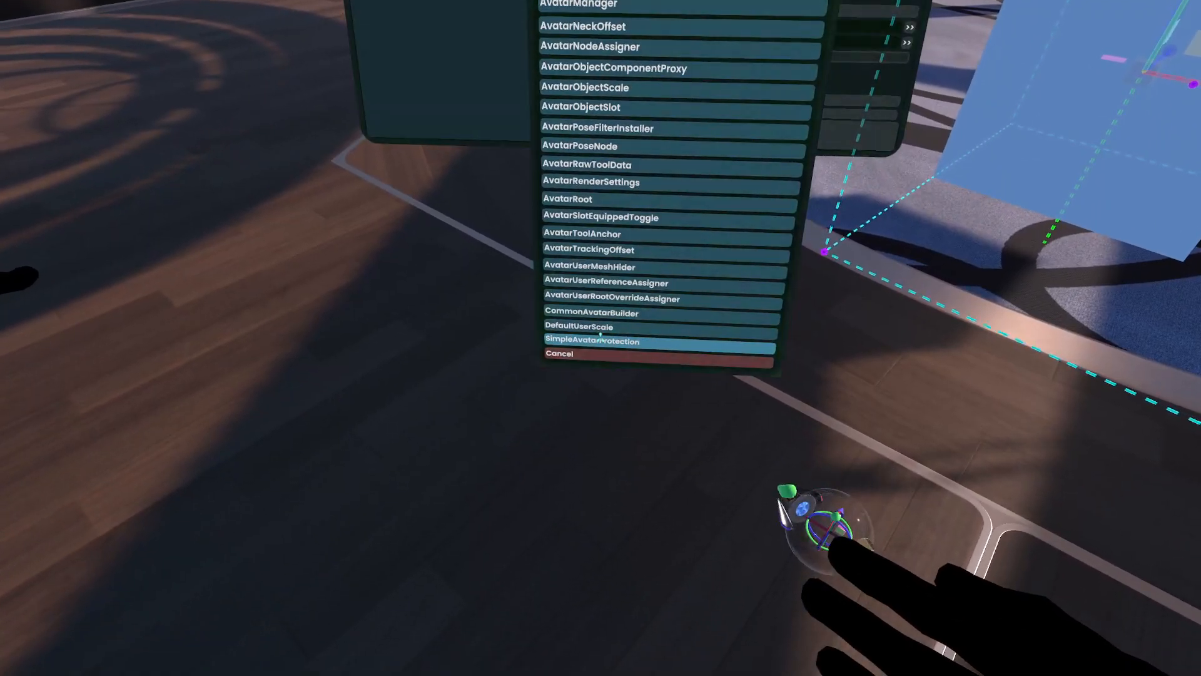
click(594, 340)
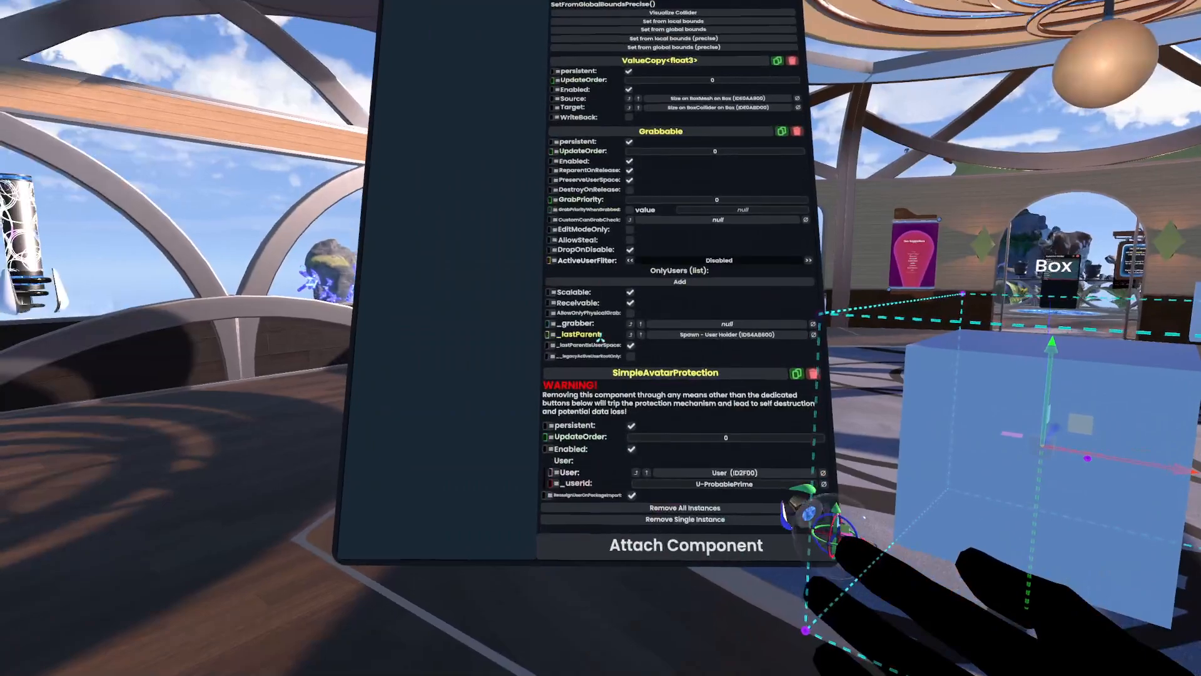